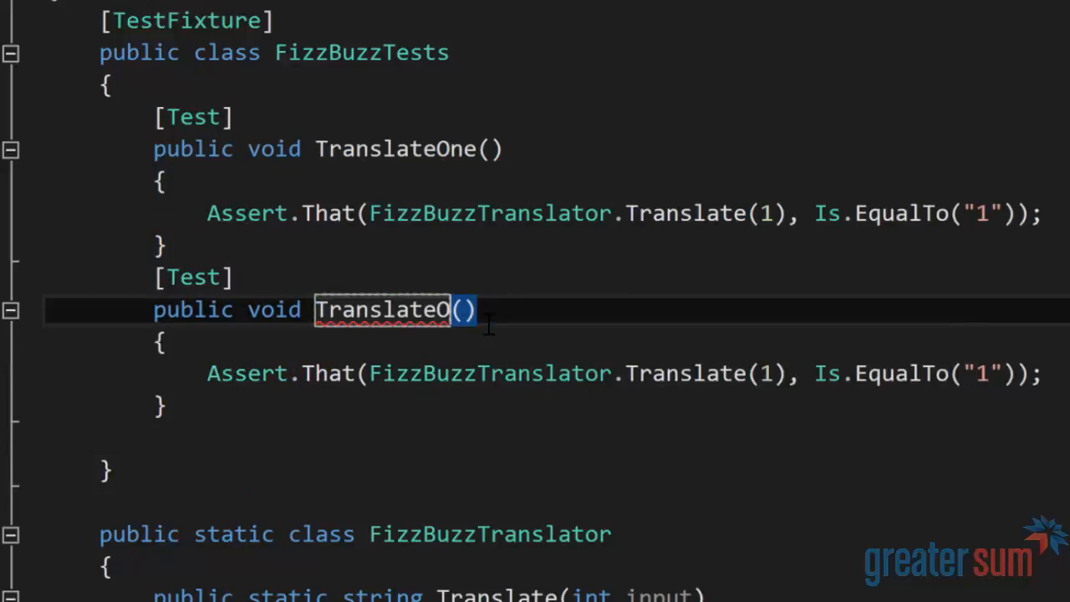
Rename the copied test TranslateTwo asserting 2 gives "2", and return input.ToString() from Translate
text(wo)
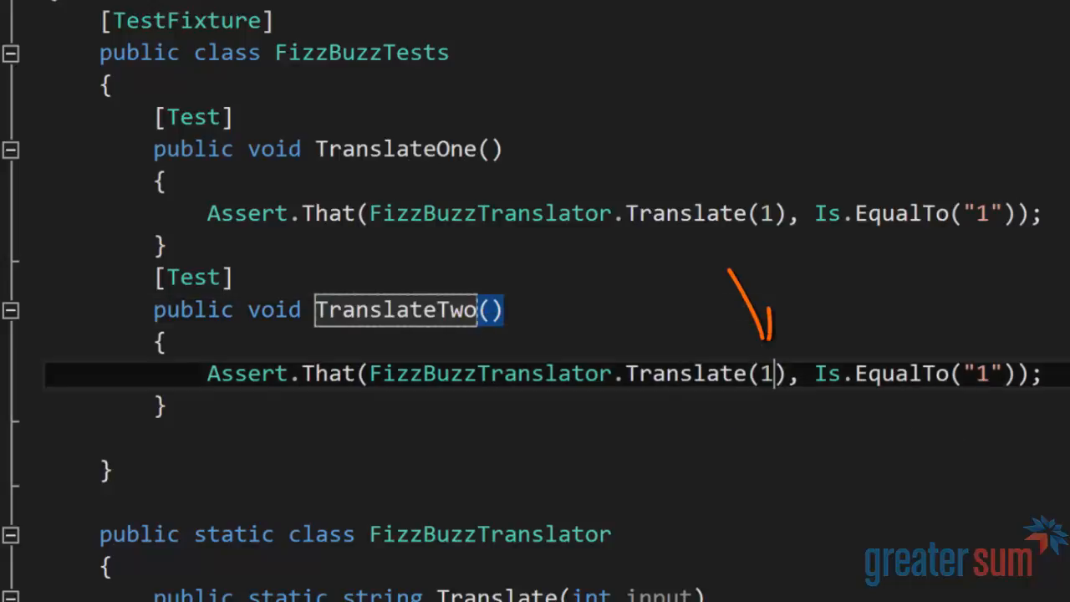
text(2)
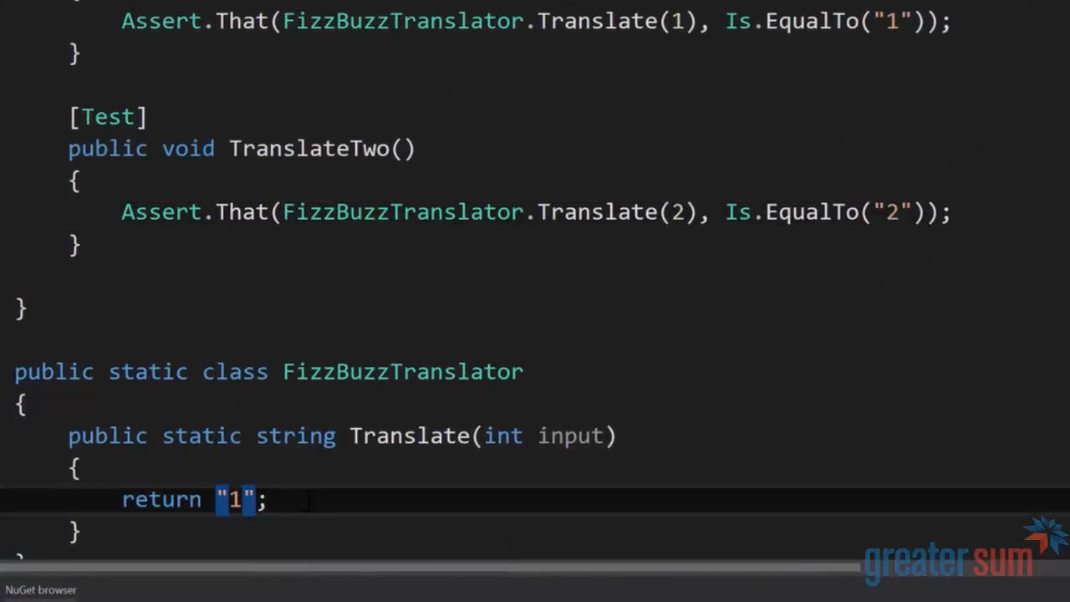
text(inpu)
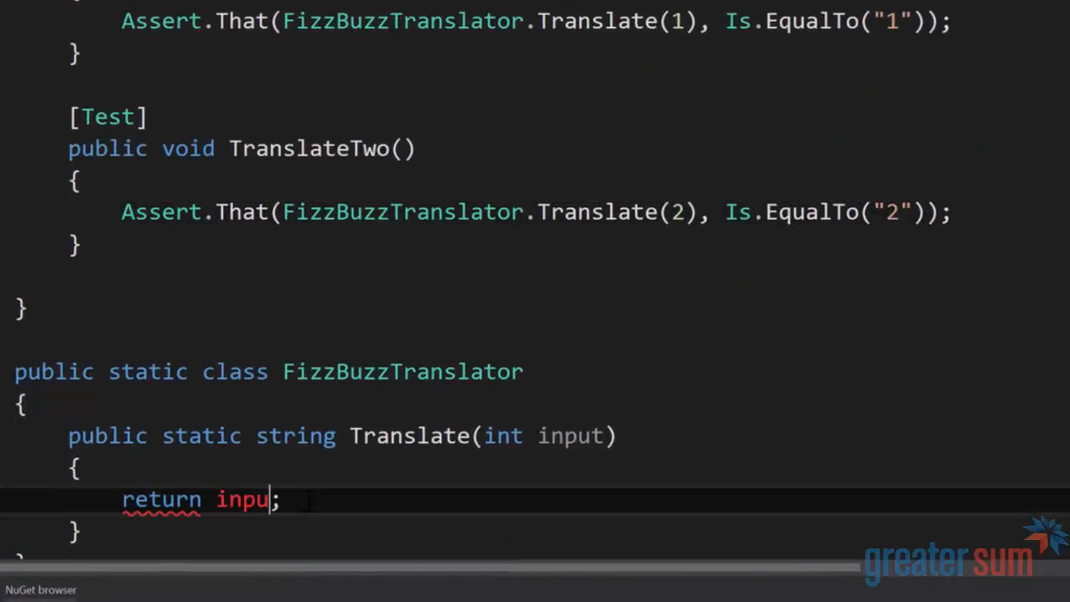
text(t.ToString())
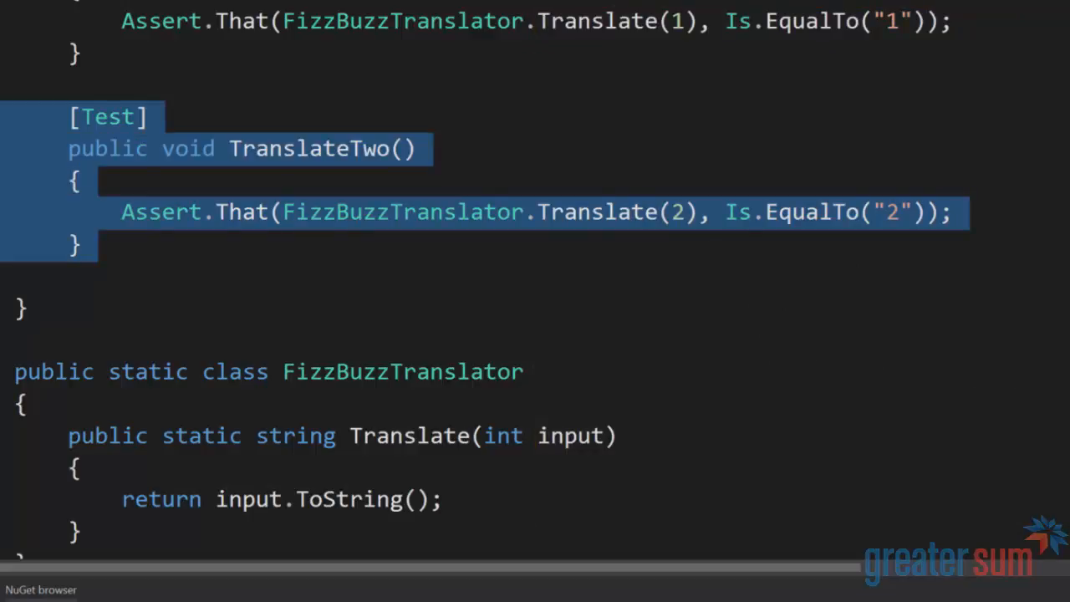
Duplicate TranslateTwo as TranslateThreeToFizz asserting 3 translates to "Fizz"
click(27, 287)
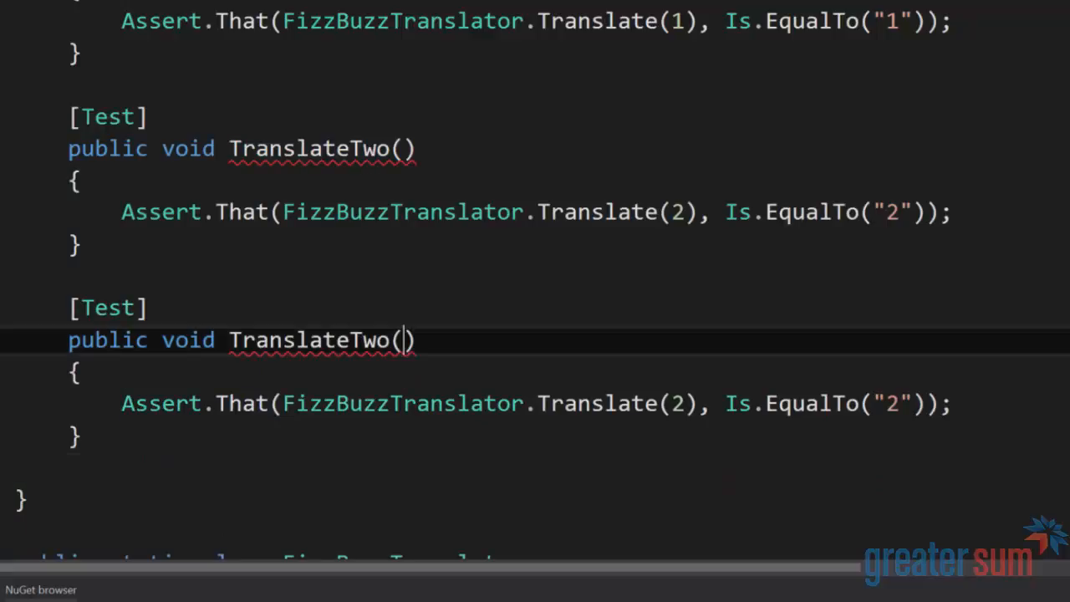
text(TranslateThree)
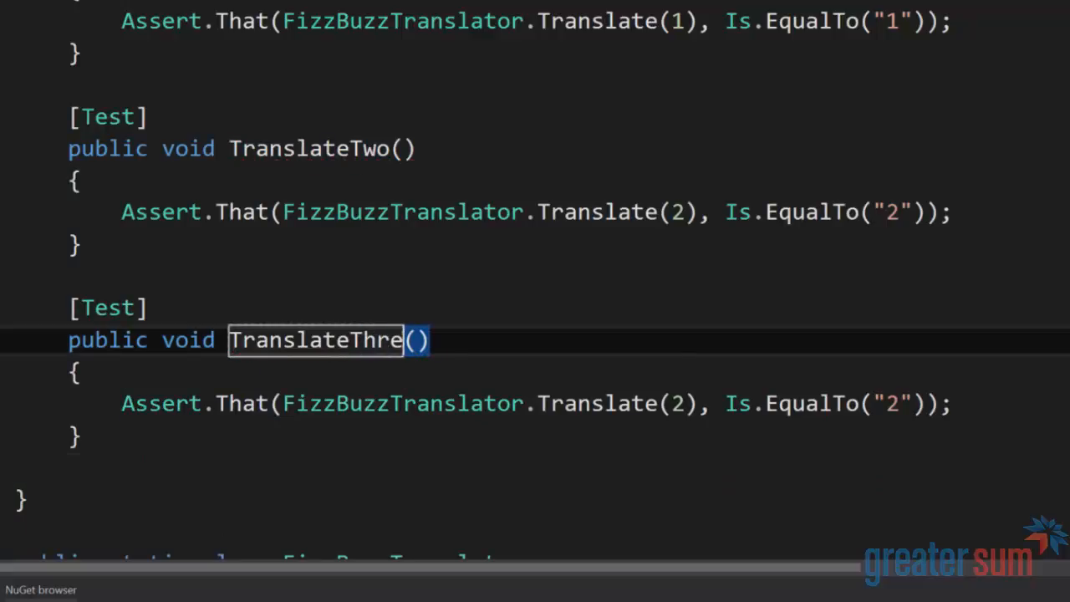
text(To)
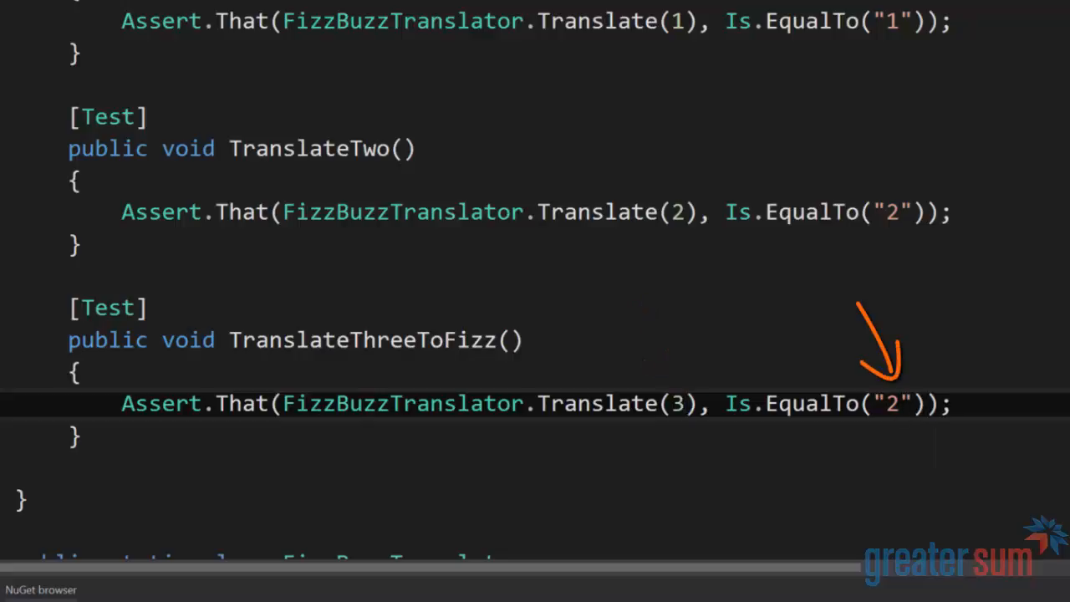
text(Fizz)
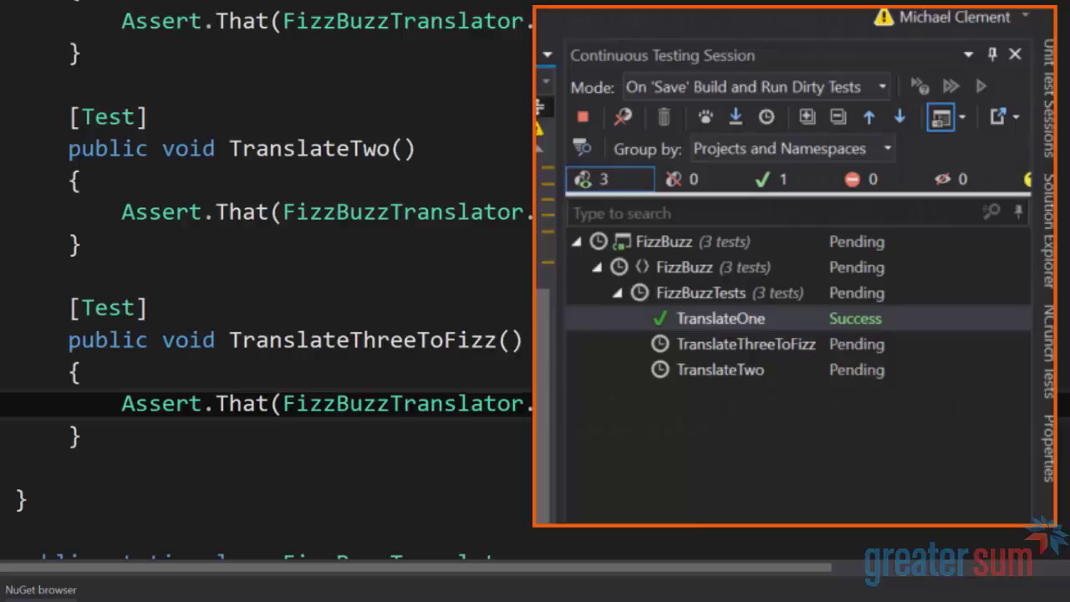
click(980, 87)
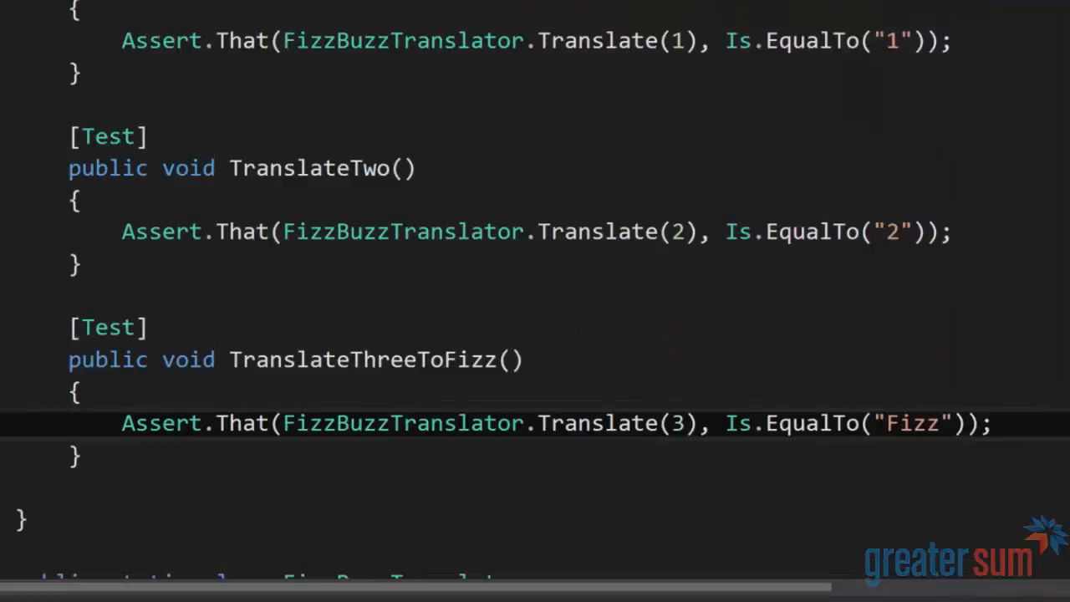
scroll(up, 3)
text([)
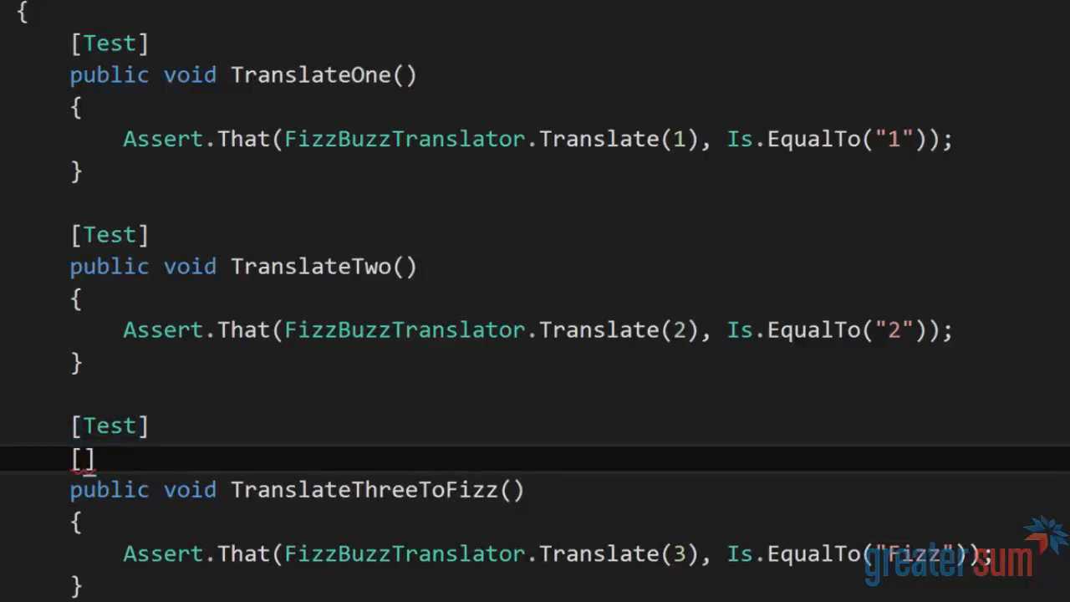
Add [Ignore("Don't Refactor on Red")] to the TranslateThreeToFizz test
text(Ignore()
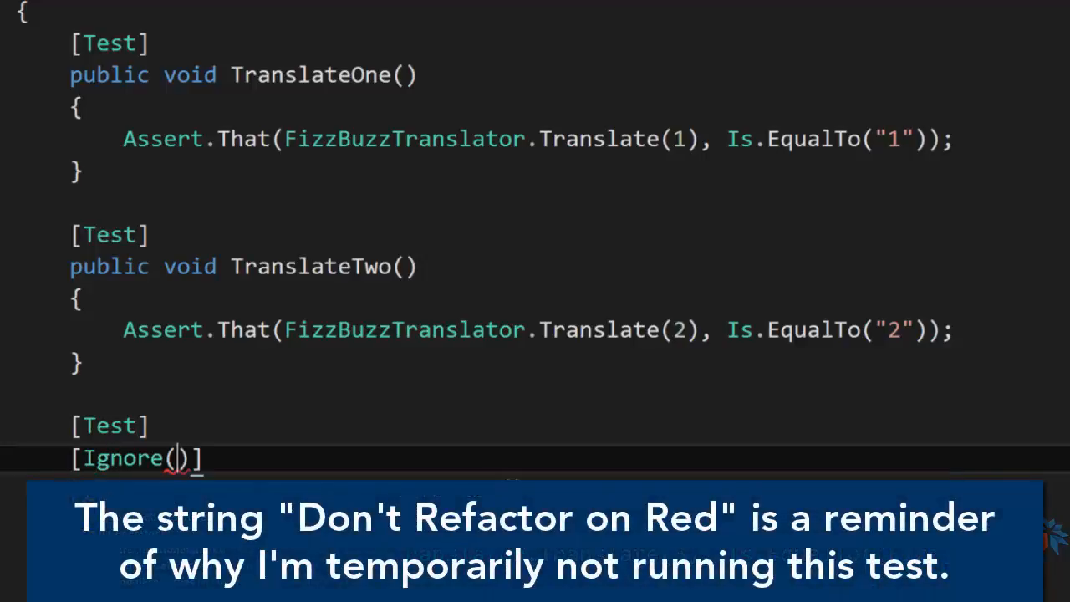
text("Don't Re")
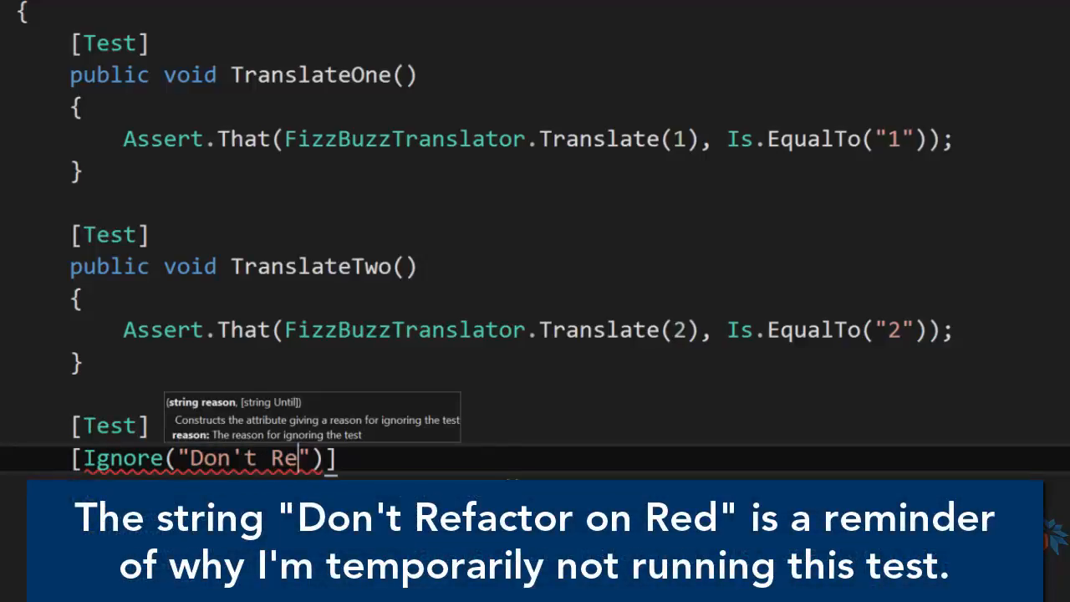
text(factor on Red)
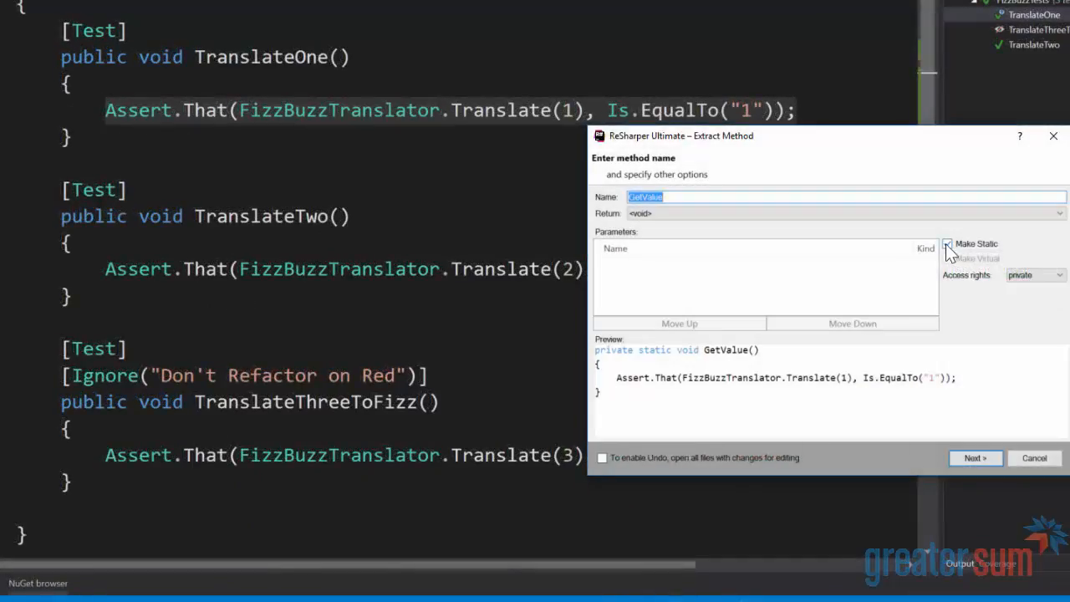
Configure Extract Method to create a public method named TranslateTest from TranslateOne's assertion
click(1062, 274)
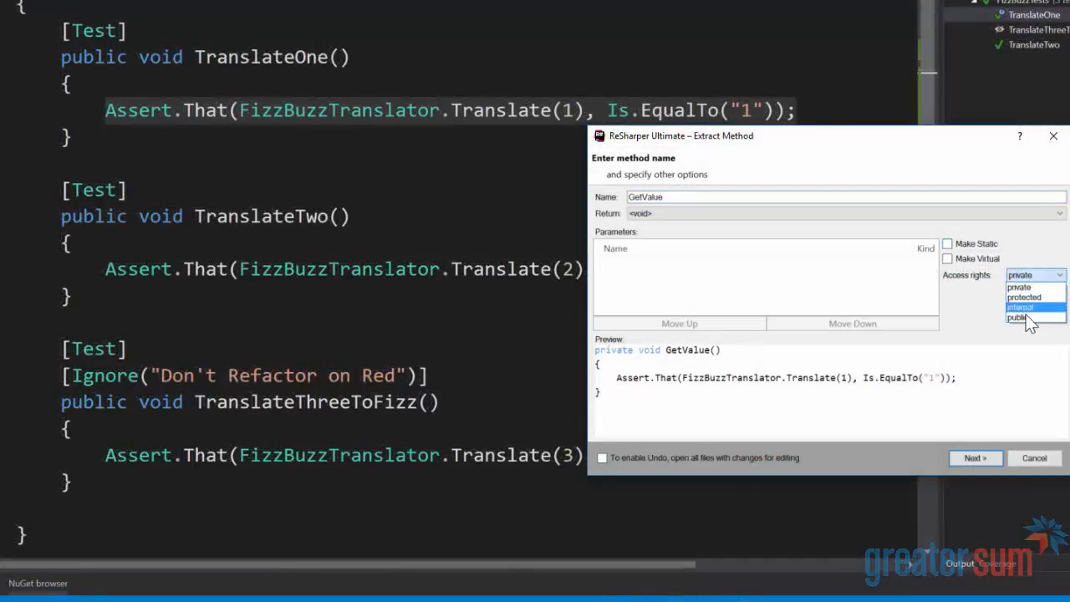
click(1018, 318)
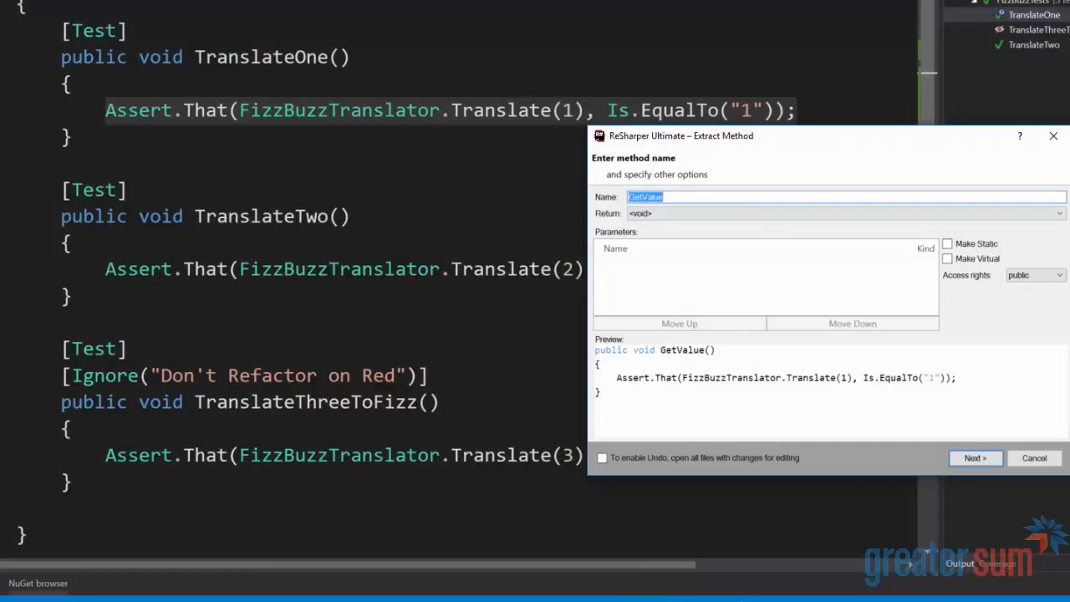
text(Trans)
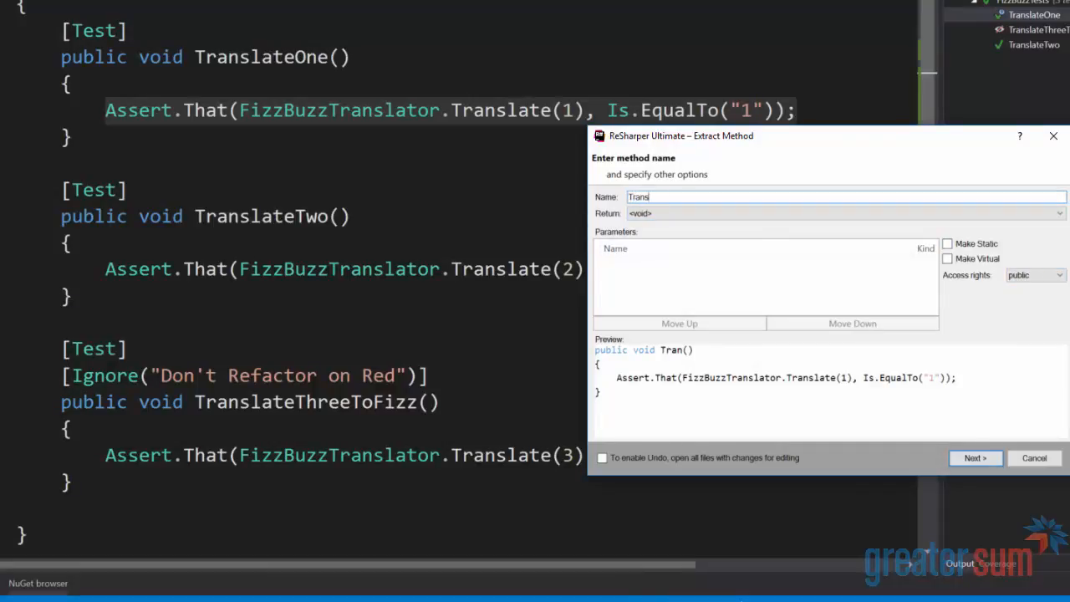
text(lateTest)
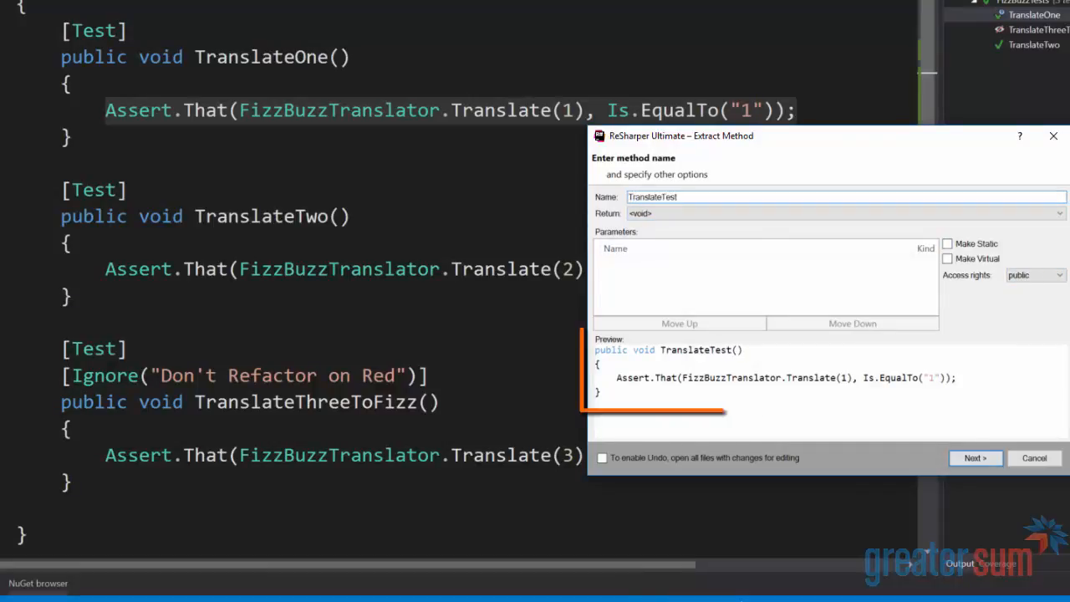
mouse_move(976, 458)
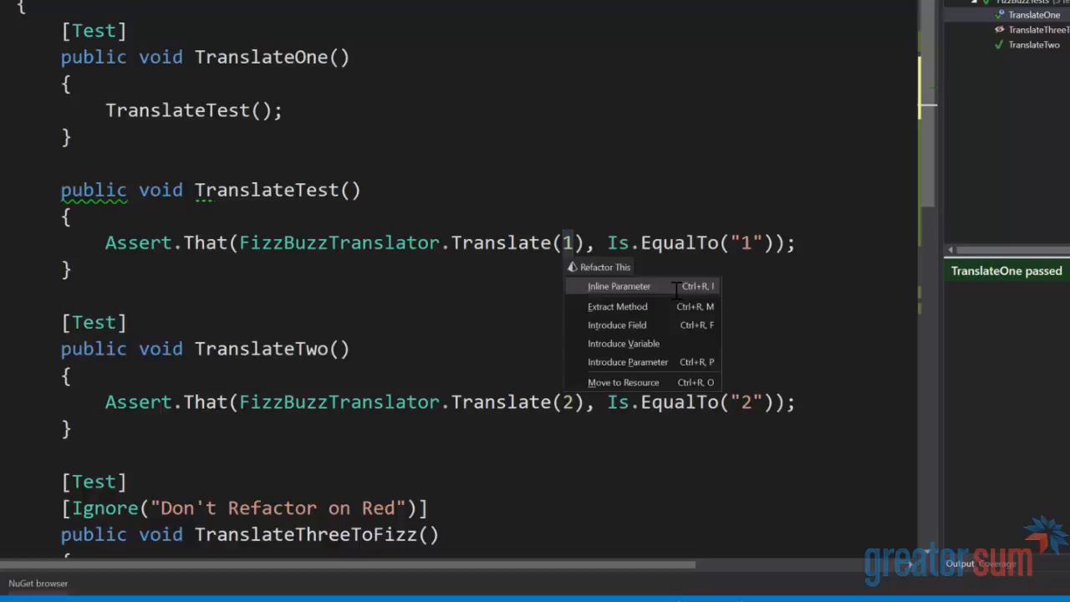
mouse_move(628, 361)
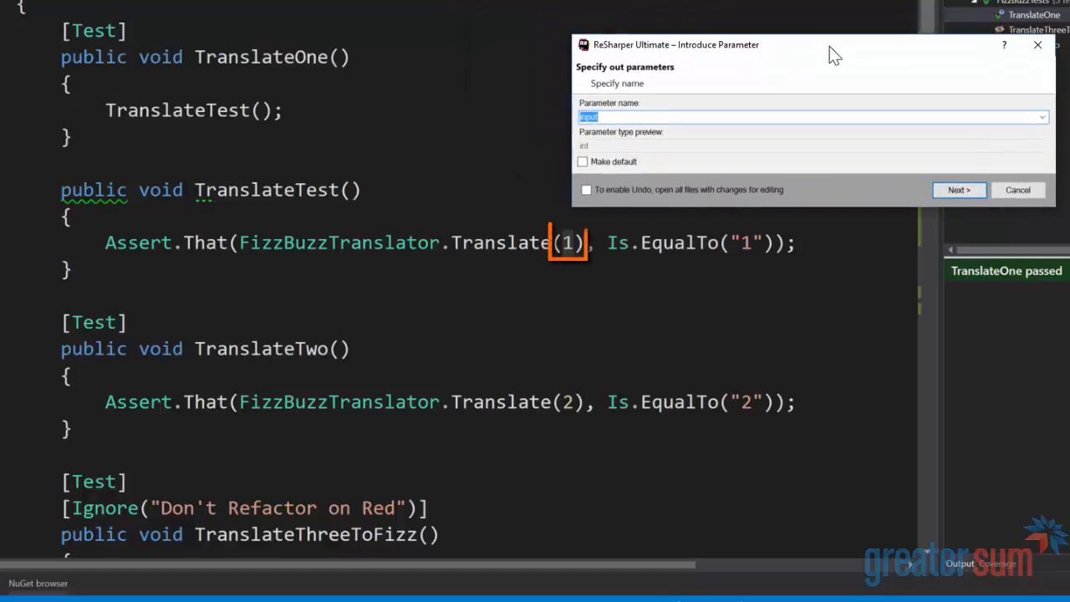
Introduce parameters for the literal 1 and the expected "1" in TranslateTest
click(959, 190)
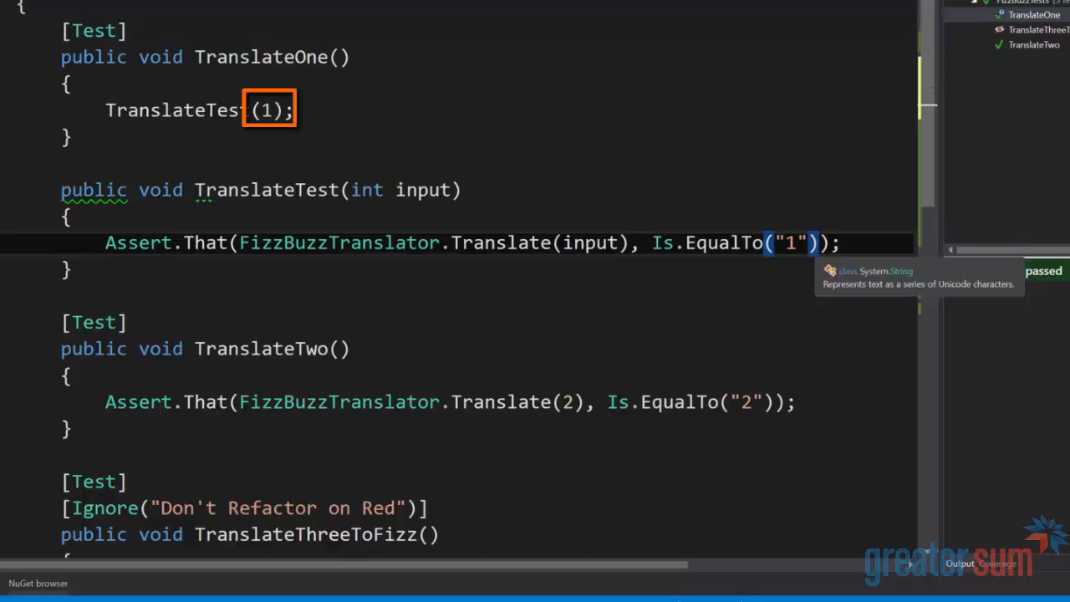
click(789, 242)
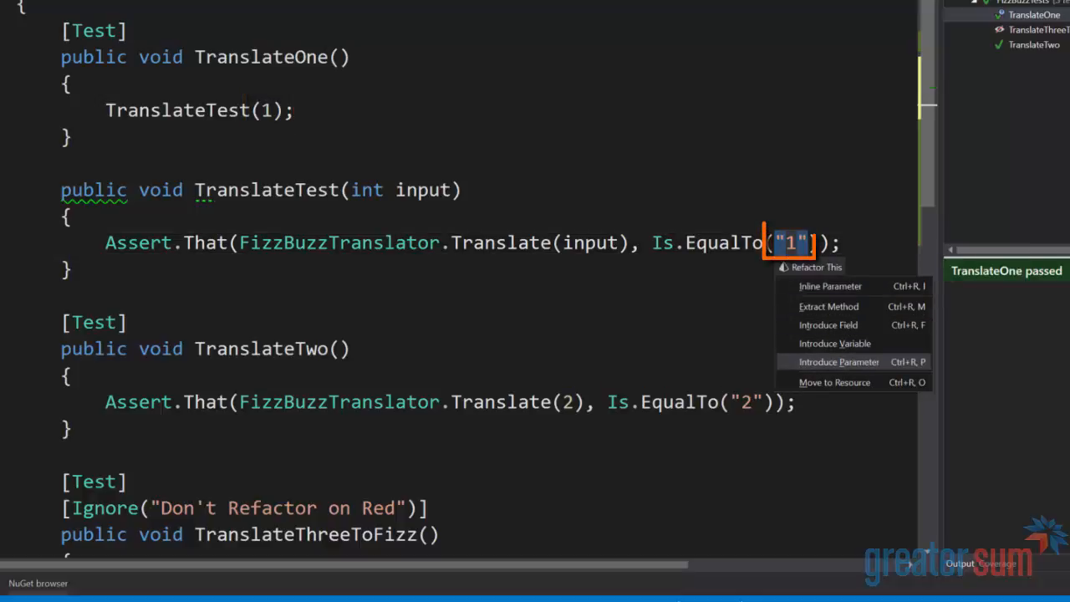
click(839, 361)
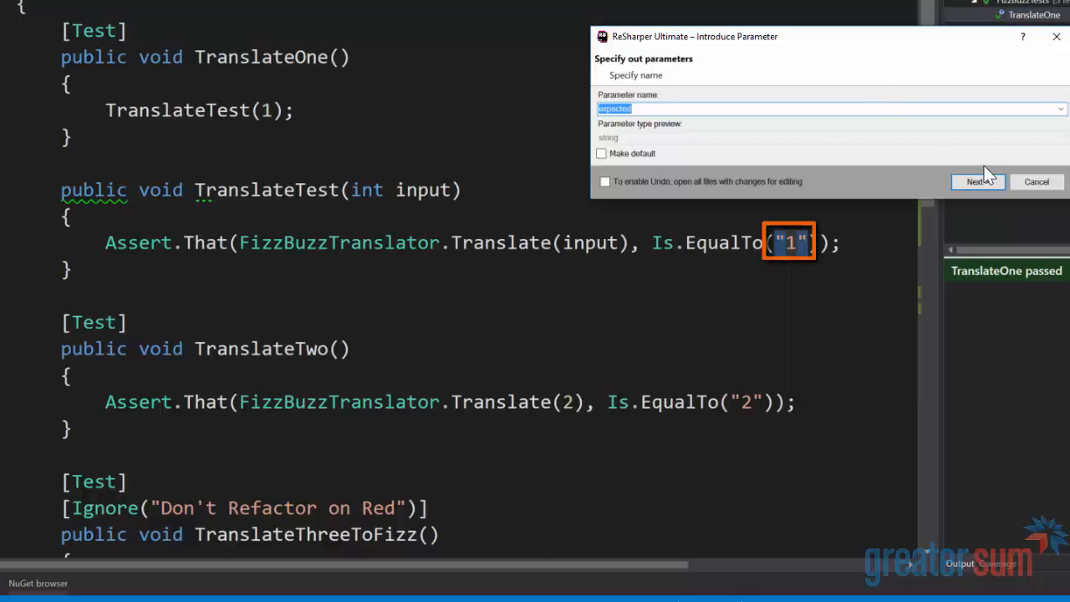
click(976, 180)
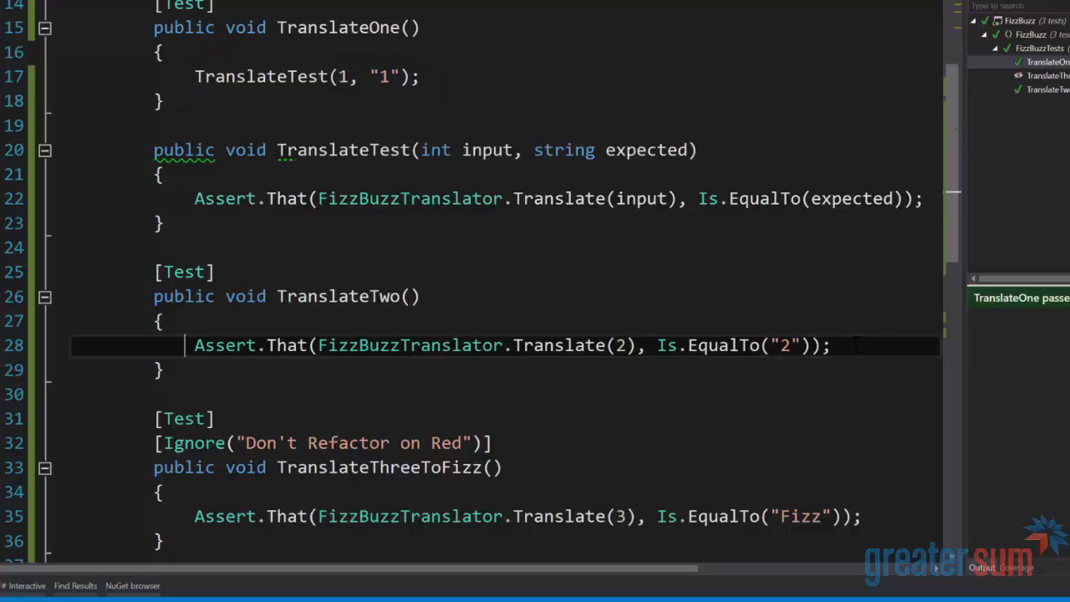
Replace TranslateTwo's assertion with TranslateTest(2, "2") and rerun the tests
text(TranslateTest();)
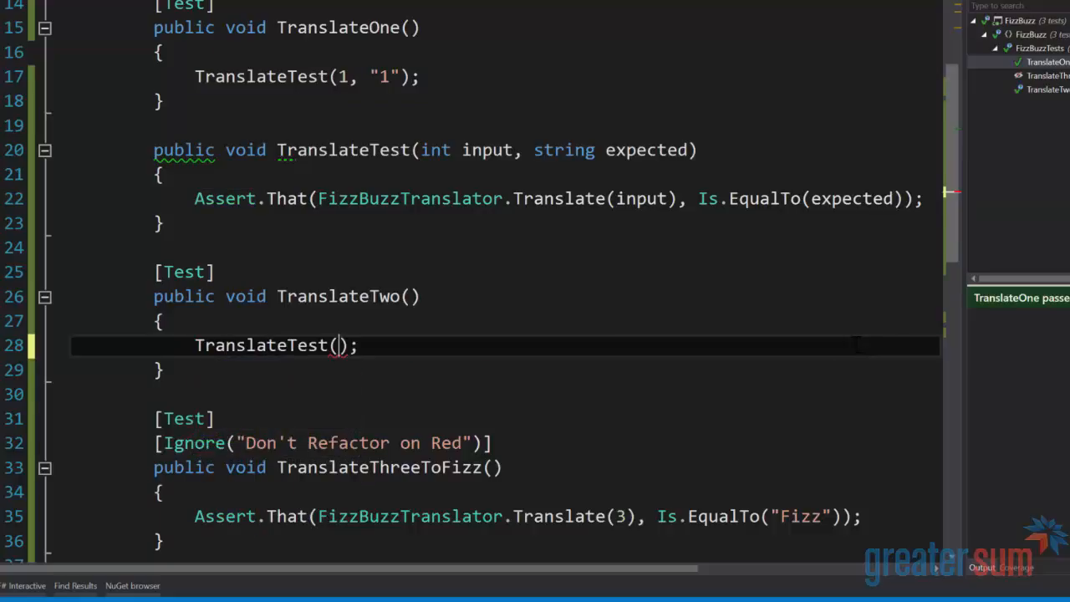
text(2, "2")
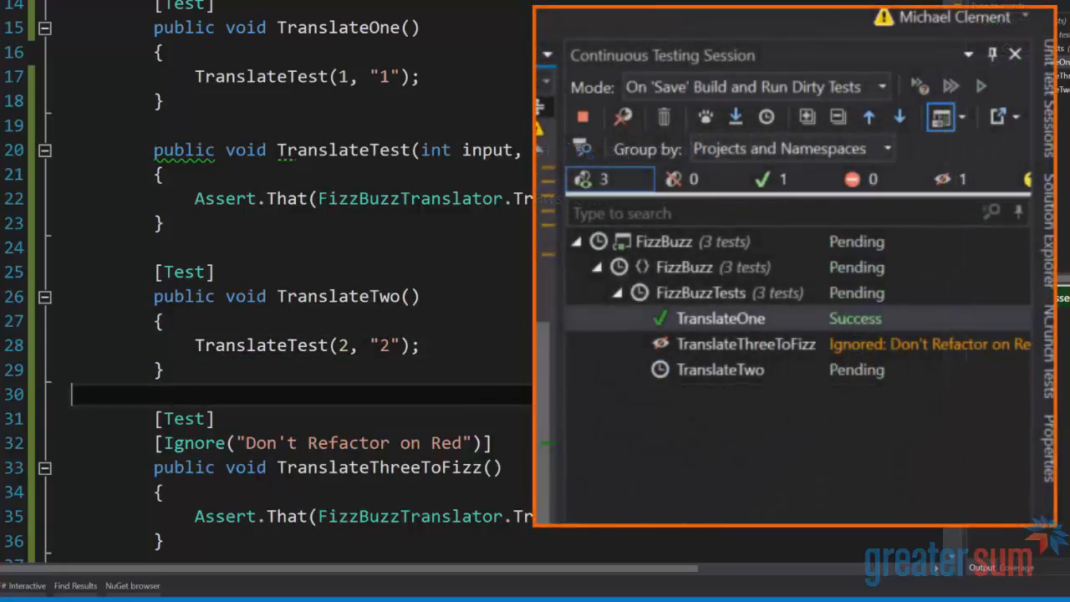
click(980, 87)
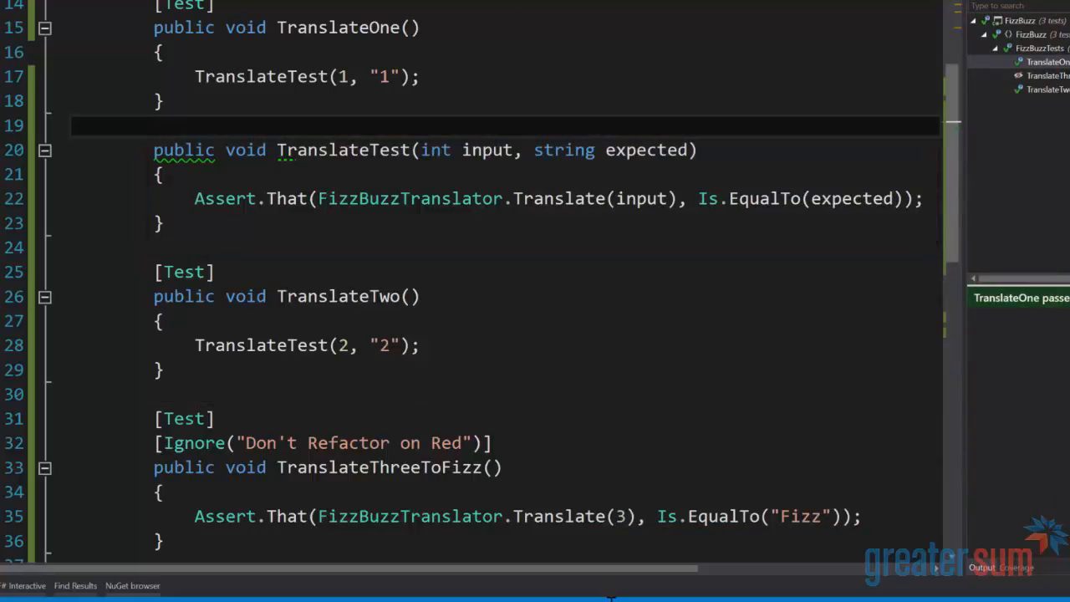
Begin a [TestCase(1, attribute above the TranslateTest method
click(154, 123)
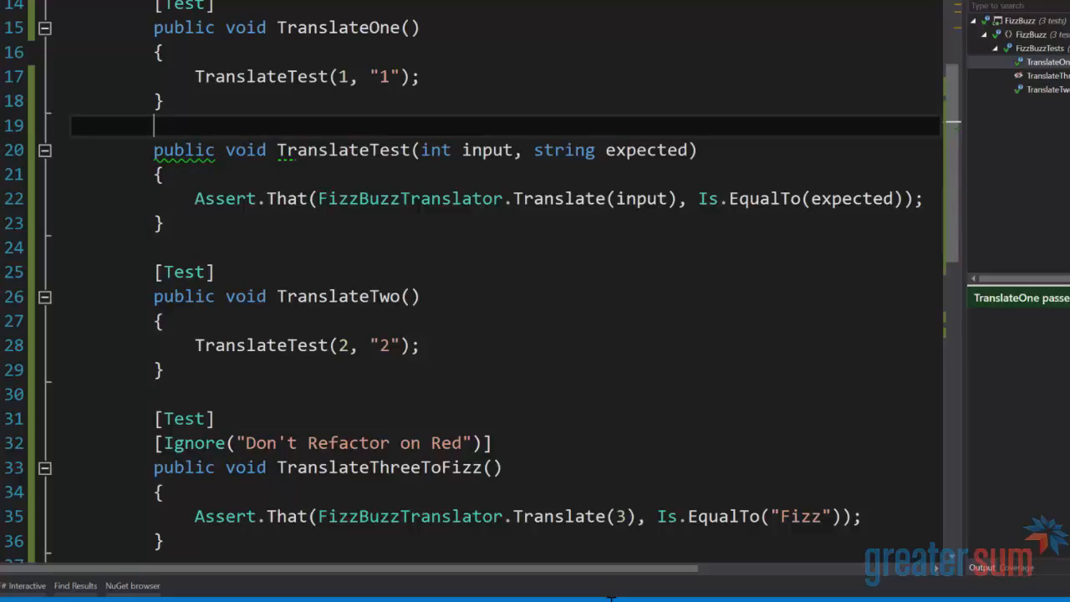
text([TestCase()
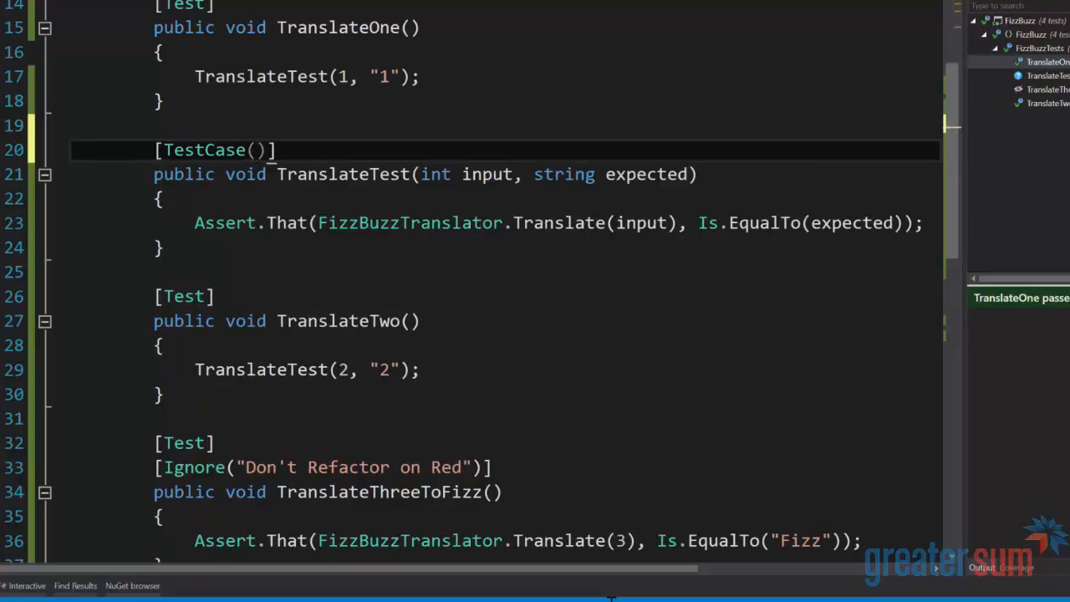
text(1)
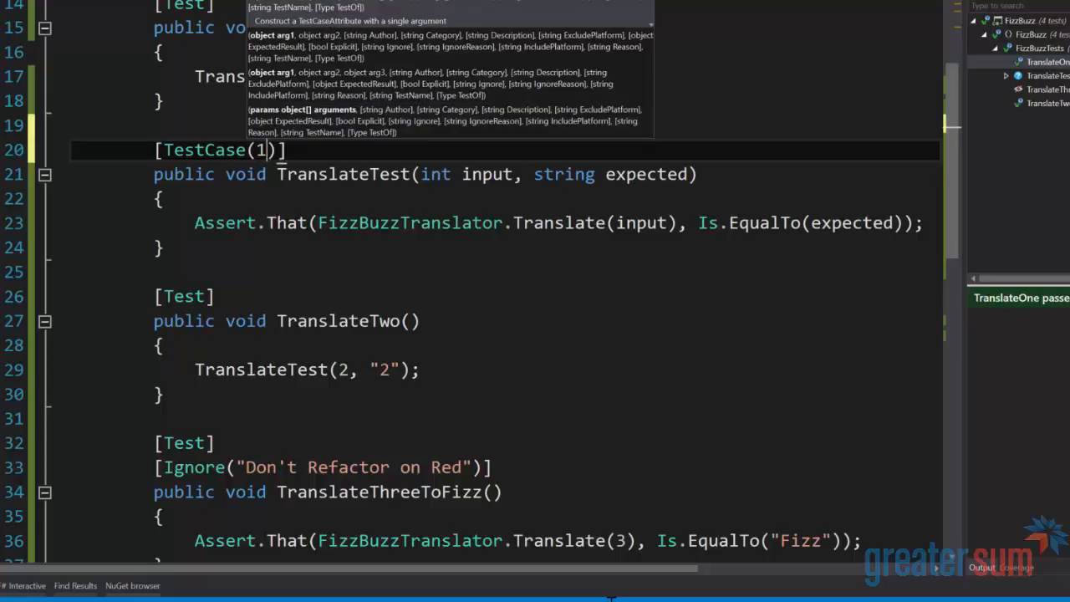
text(,)
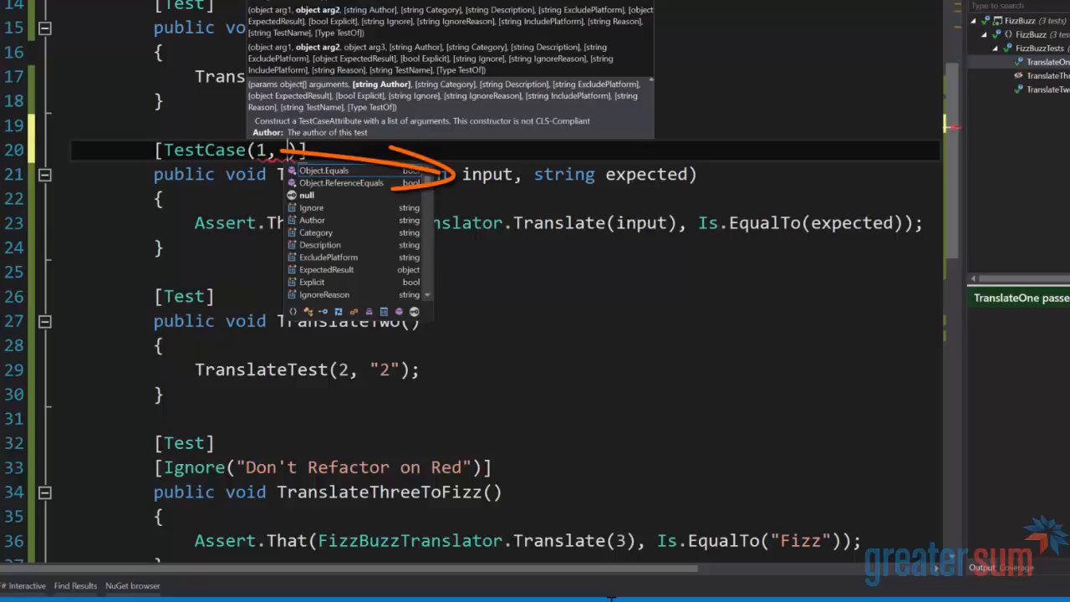
key(Escape)
text([TestCase(2, "2")])
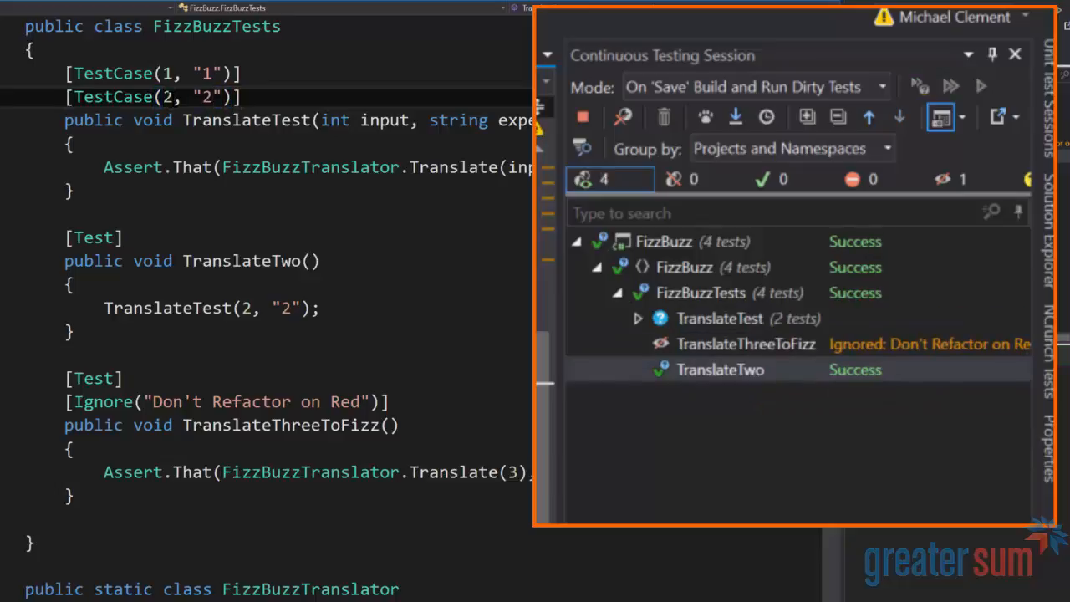
Close the test session results after TestCase(1,"1") and (2,"2") replace the separate tests
click(979, 87)
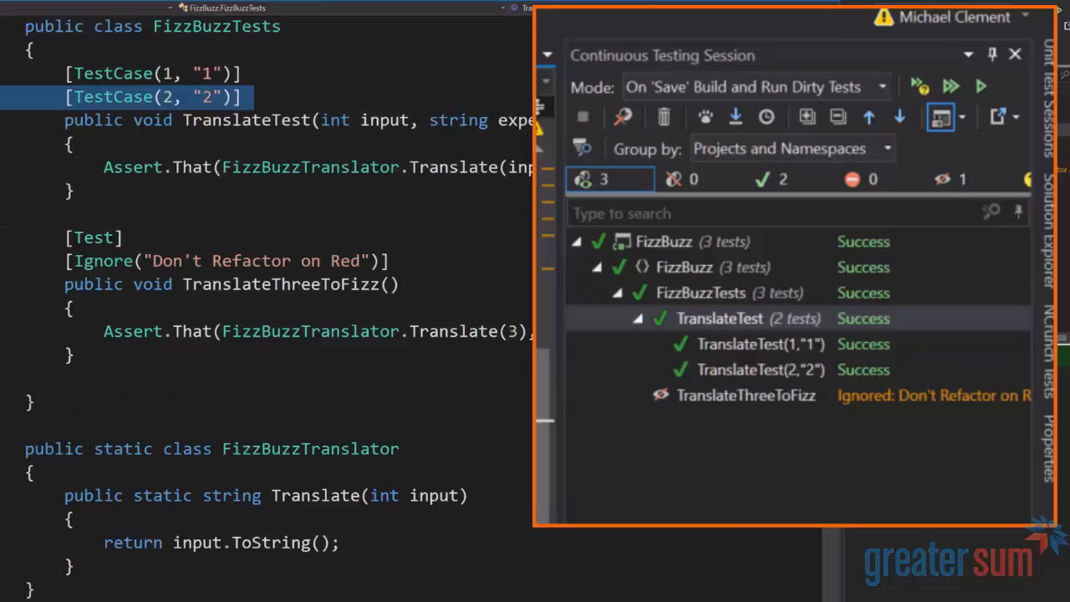
Add [TestCase(3, "Fizz")] to TranslateTest and delete the ignored TranslateThreeToFizz test
text([TestCase(2, "2")])
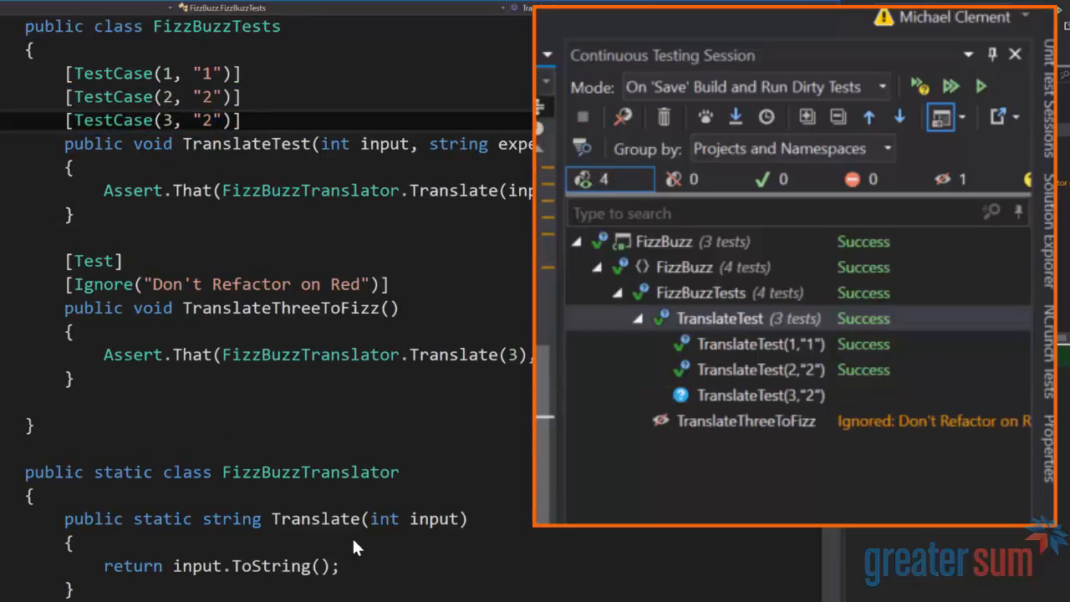
text(Fi)
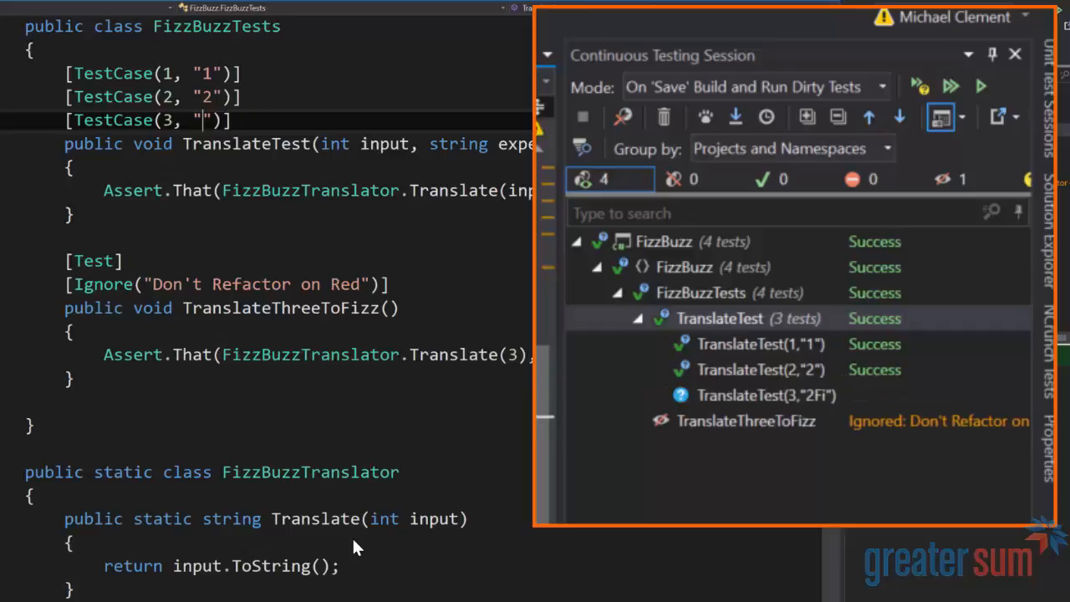
text(Fizz)
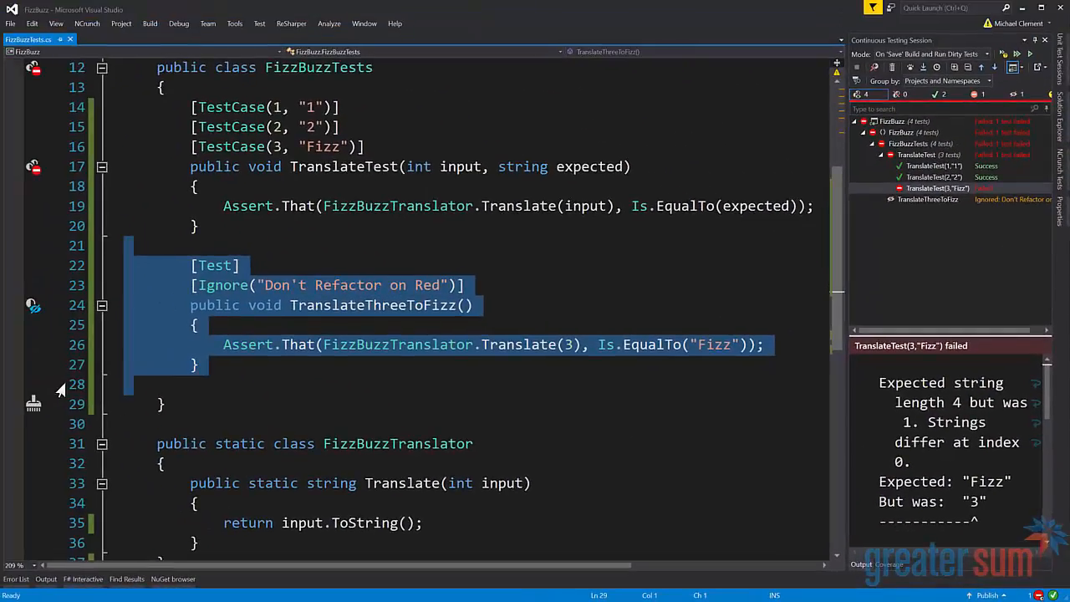
key(Delete)
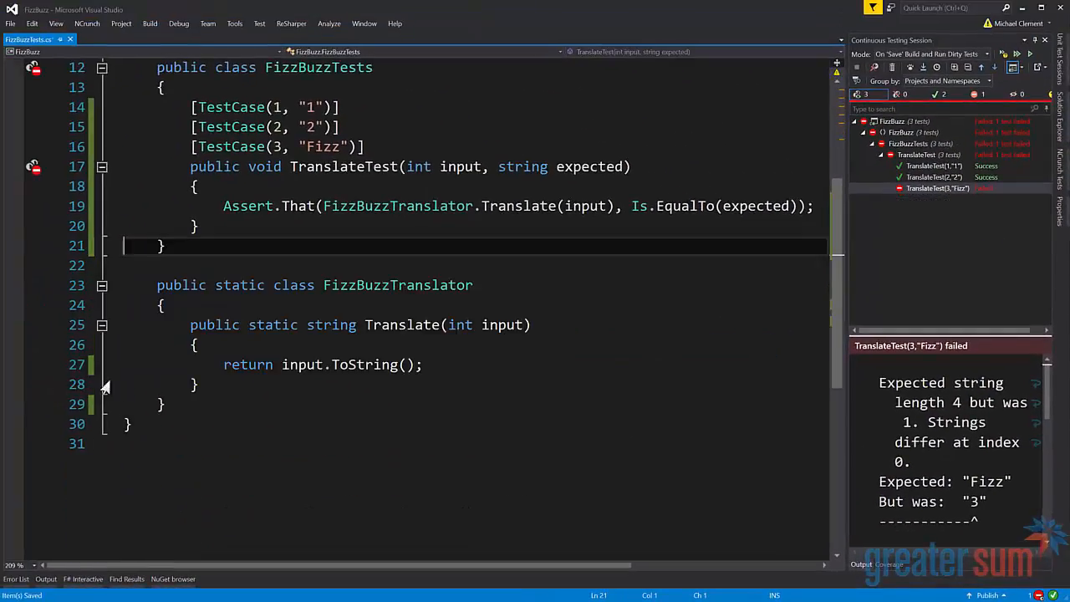